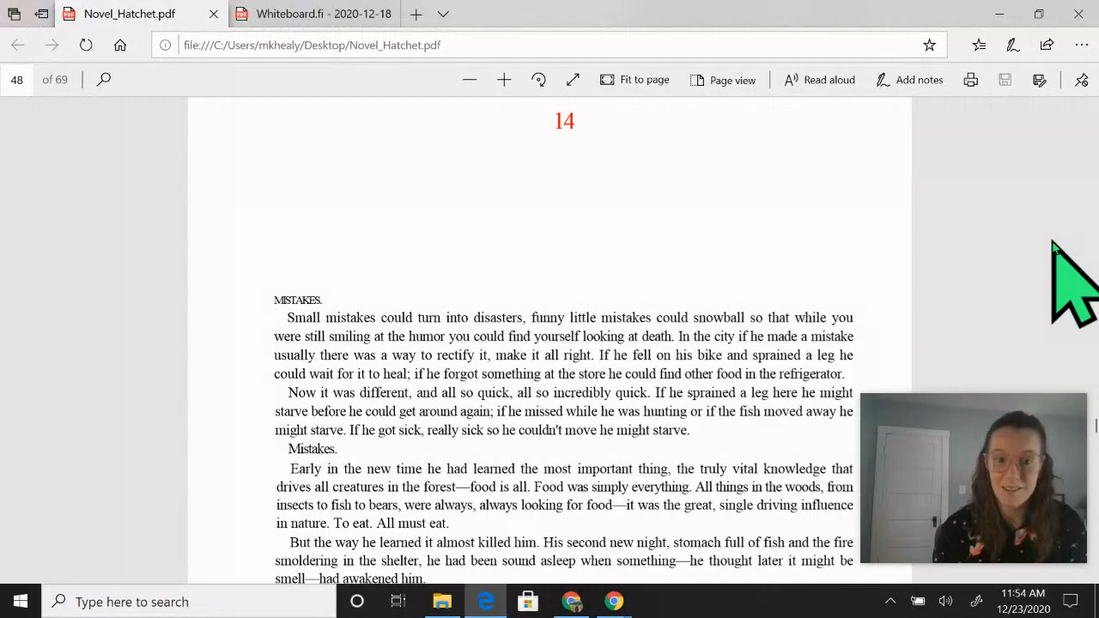
scroll(down, 3)
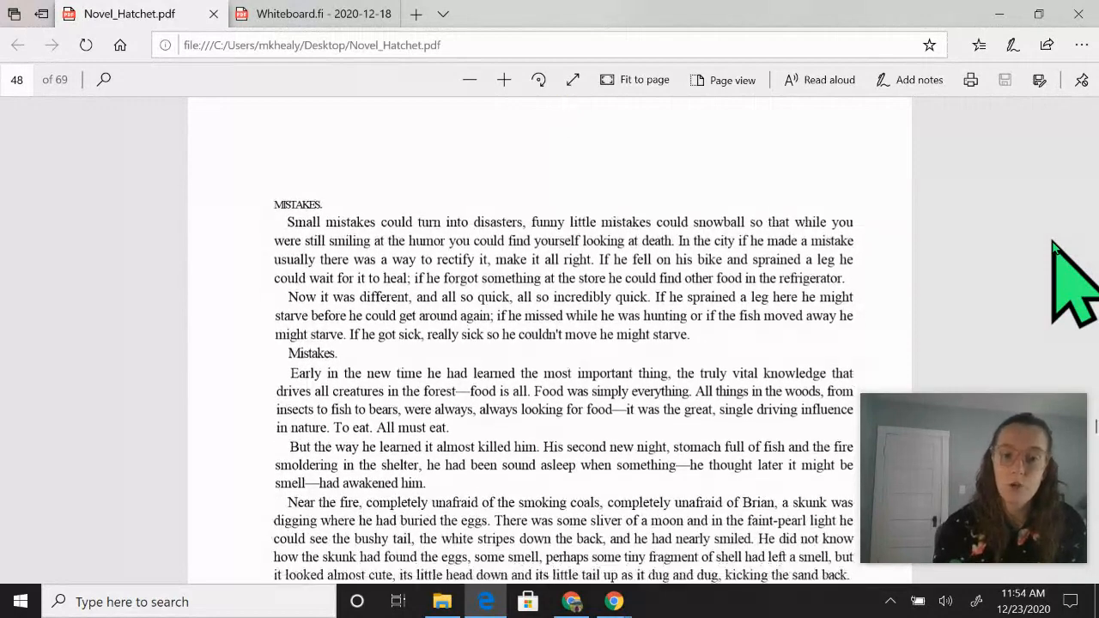
scroll(down, 3)
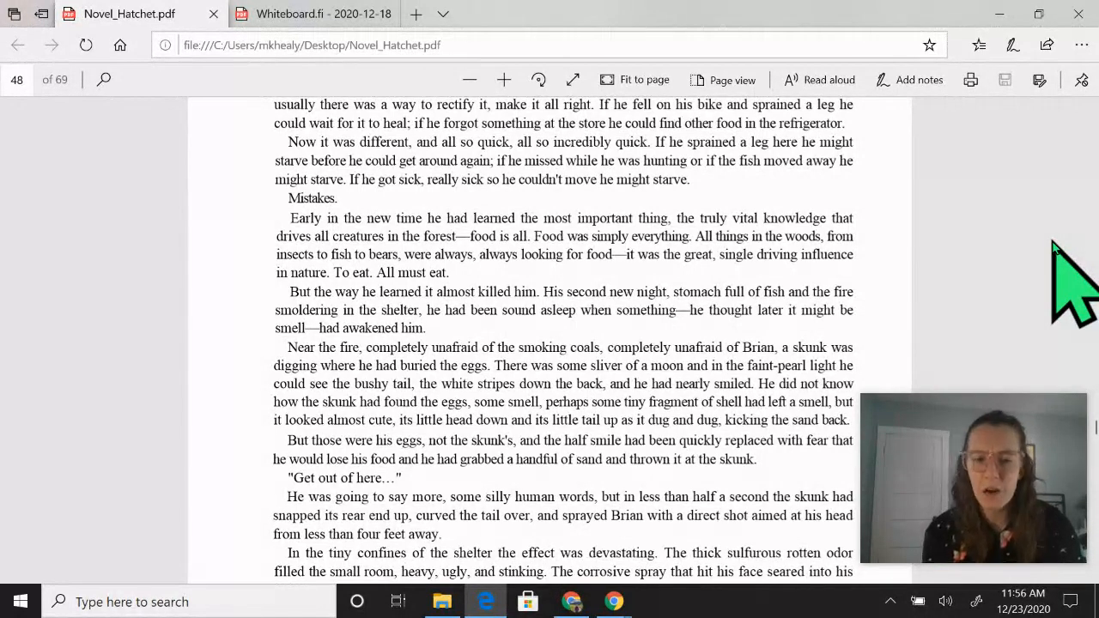
scroll(down, 3)
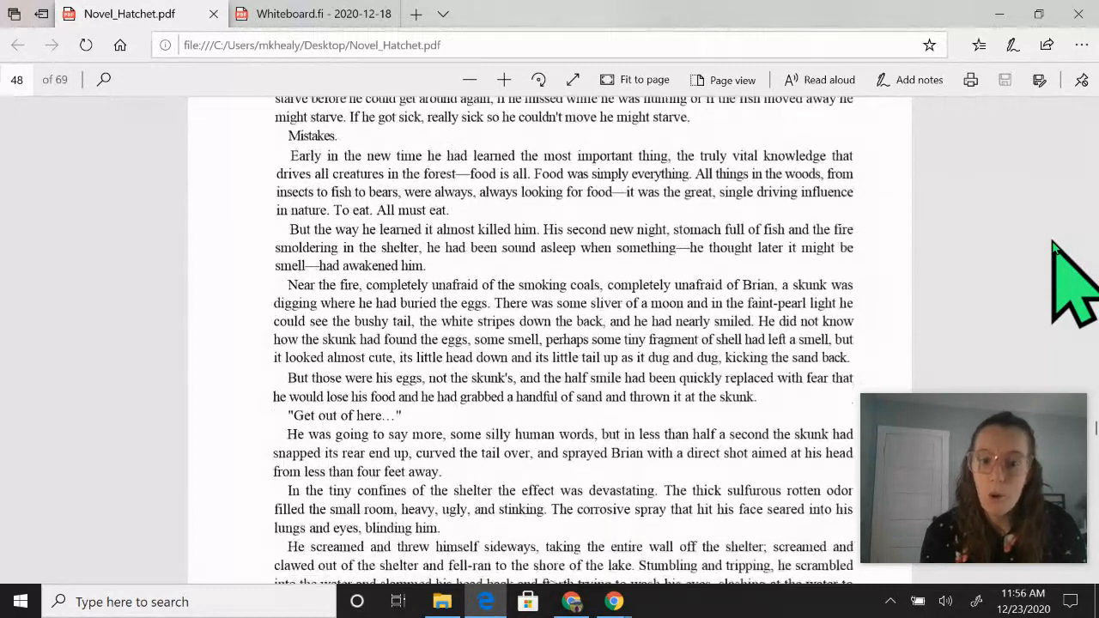
scroll(down, 3)
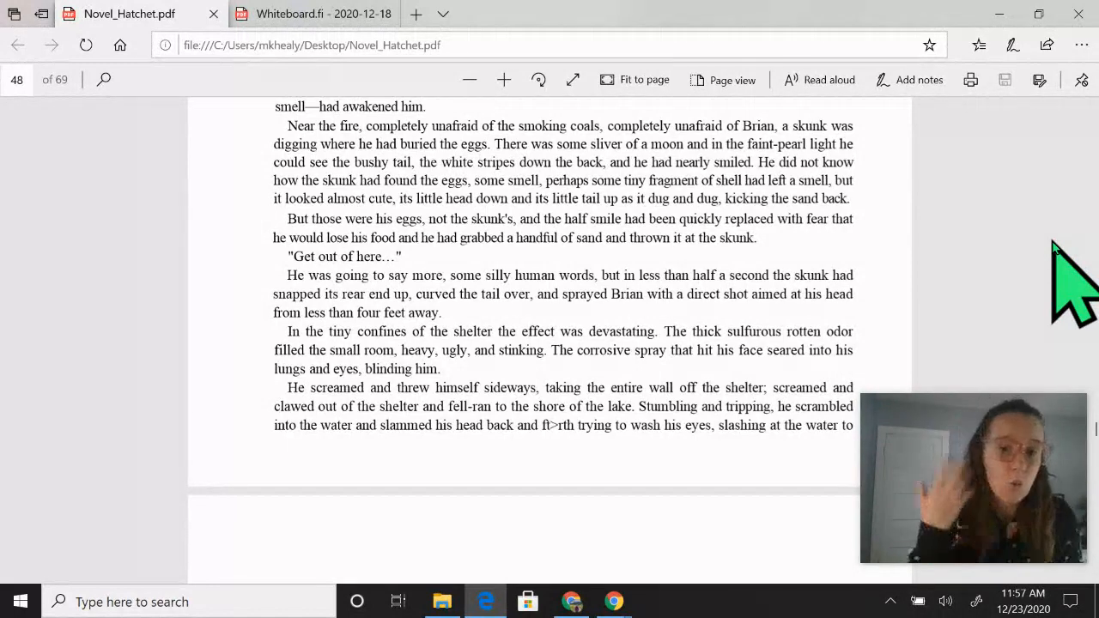
scroll(down, 3)
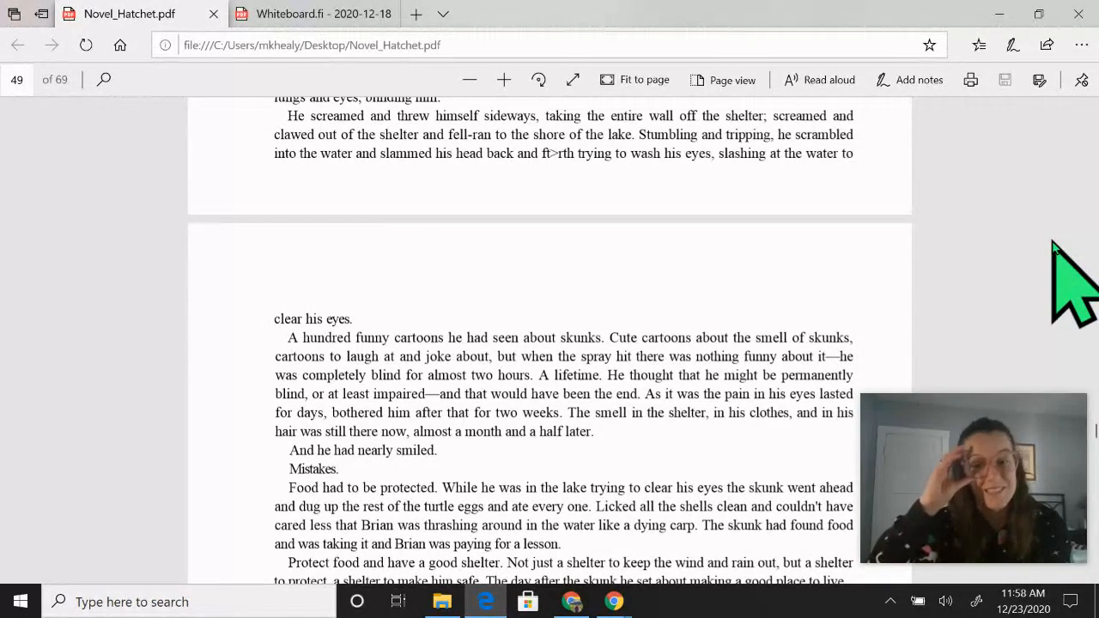
scroll(down, 3)
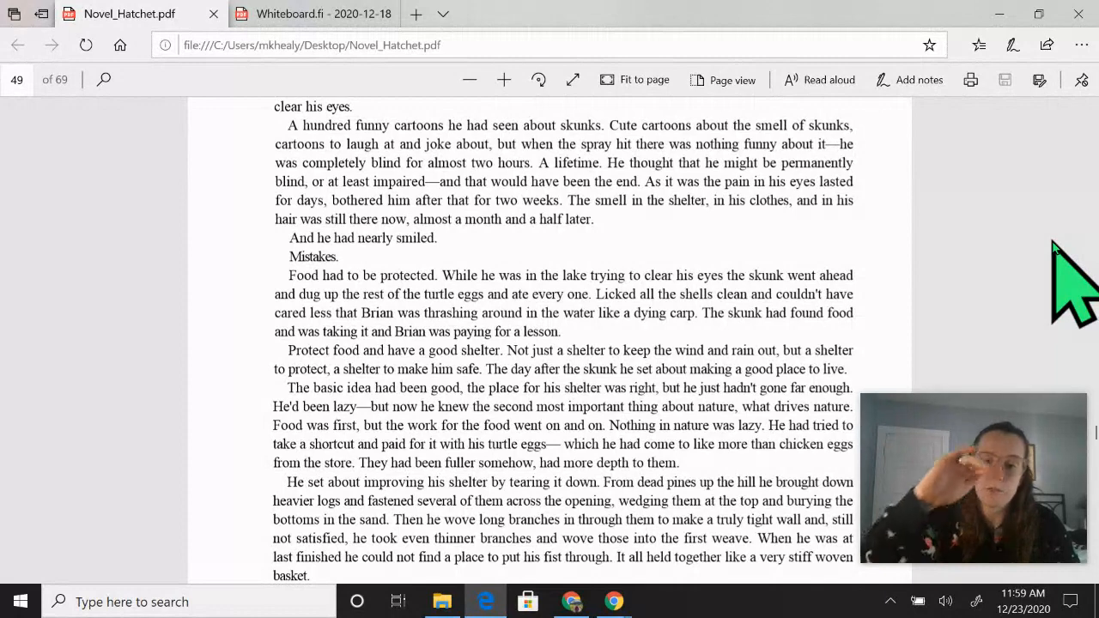
scroll(down, 3)
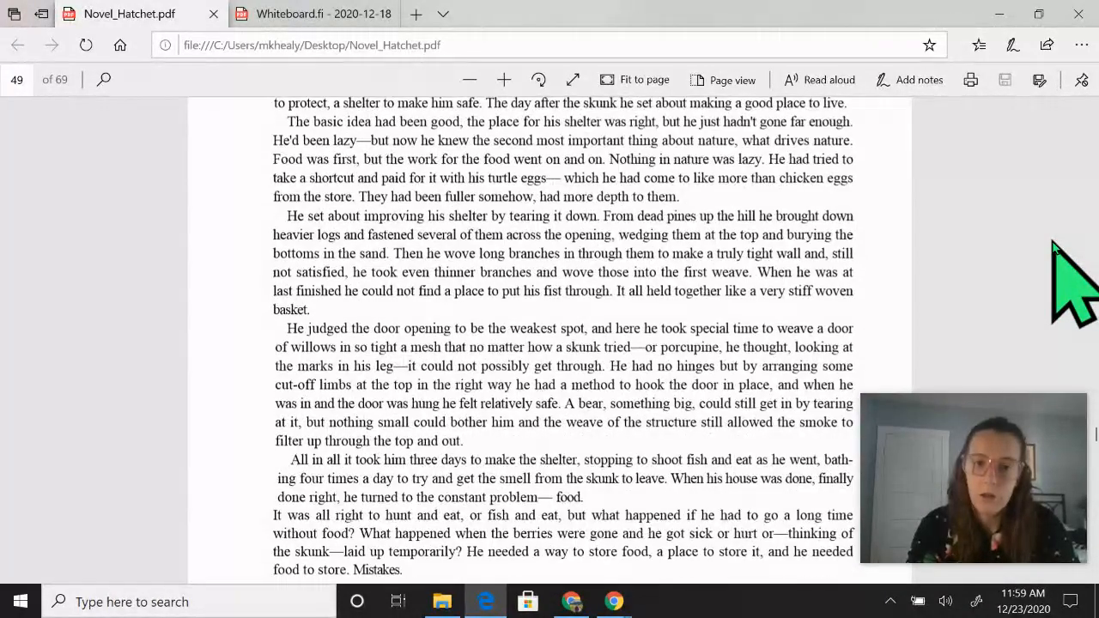
scroll(down, 3)
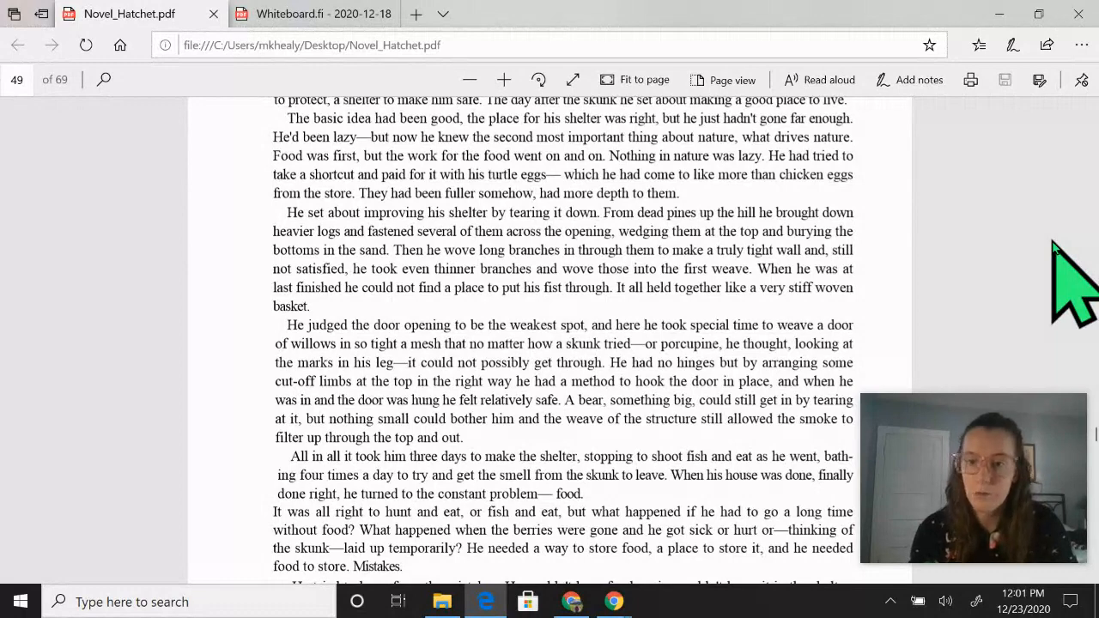
scroll(down, 3)
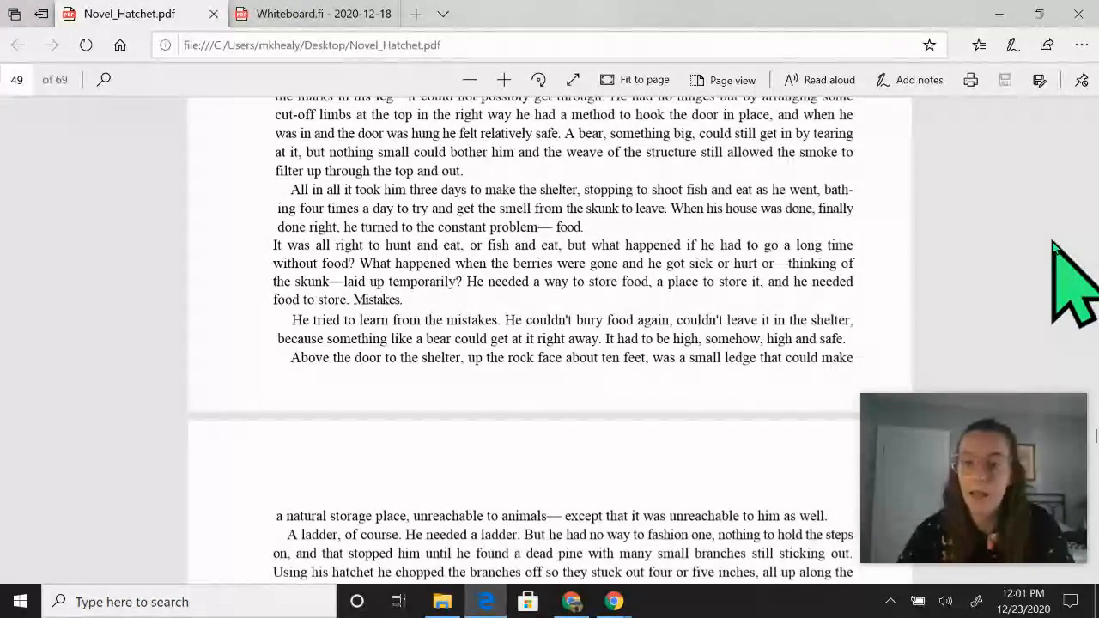
scroll(down, 3)
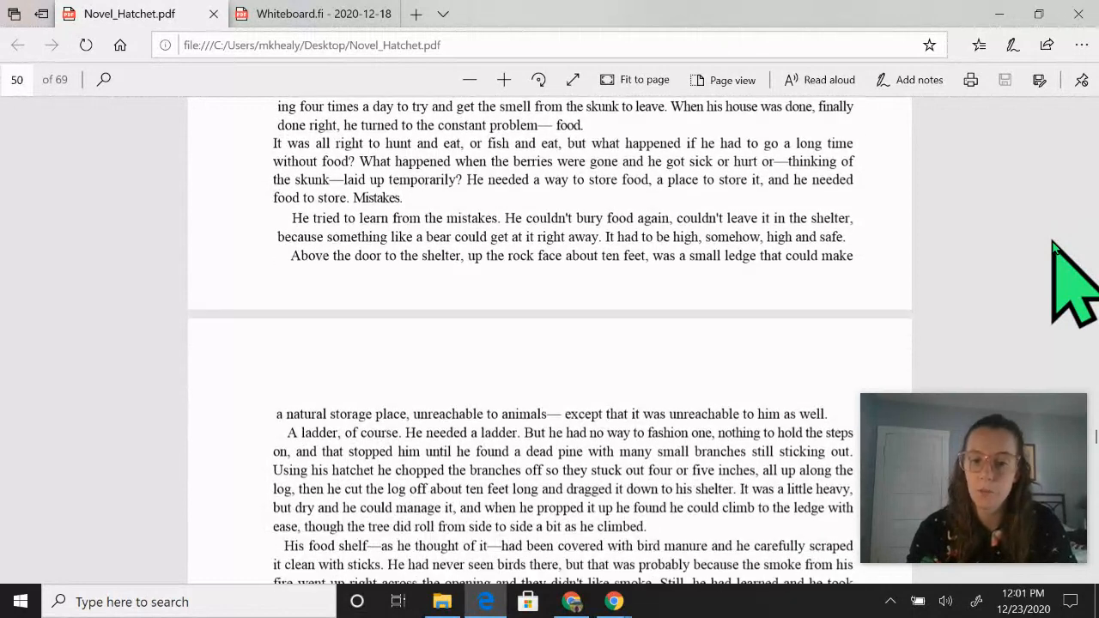
scroll(down, 3)
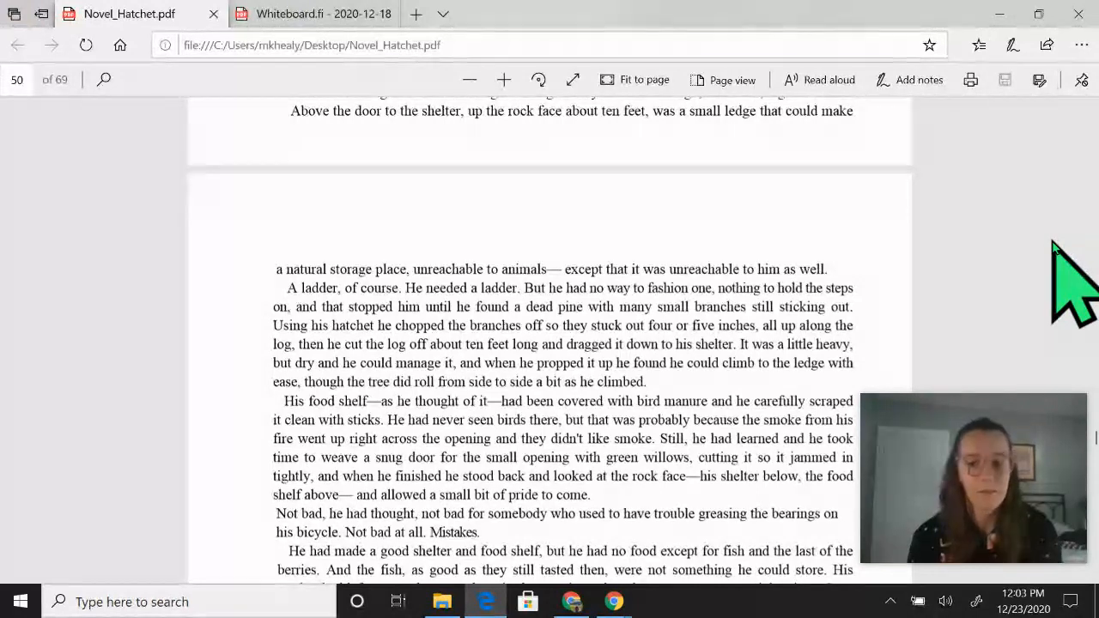
scroll(down, 3)
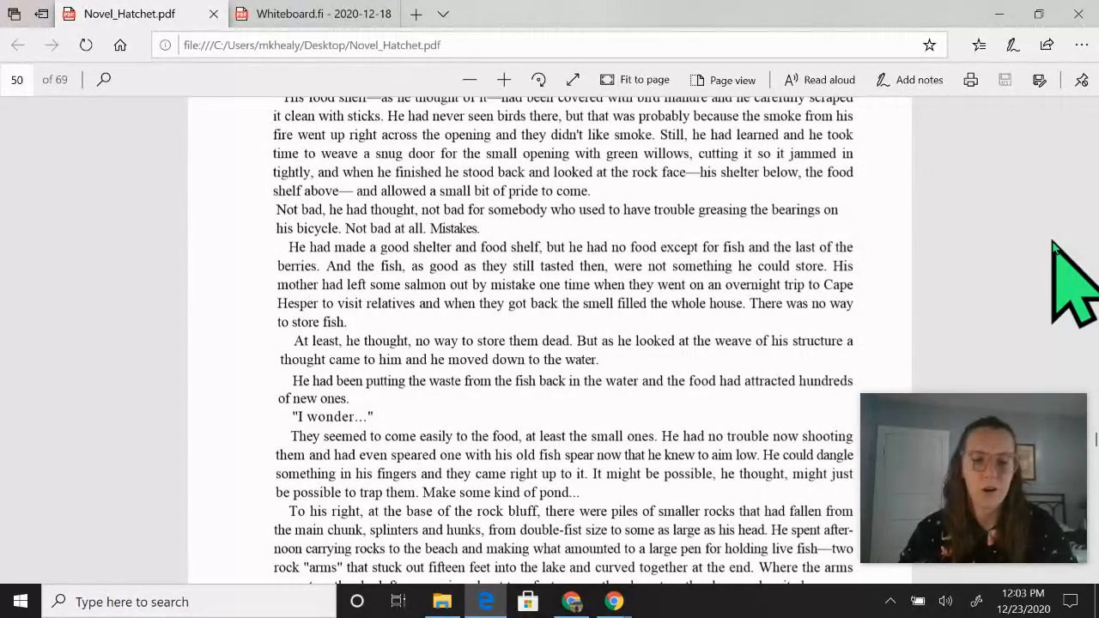
scroll(down, 3)
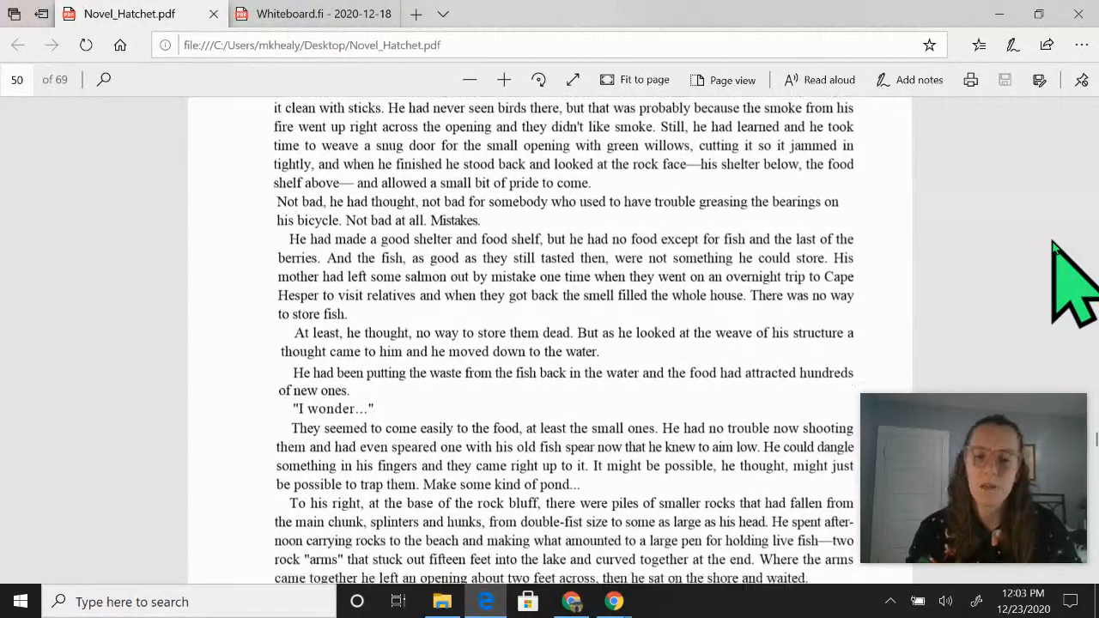
scroll(down, 3)
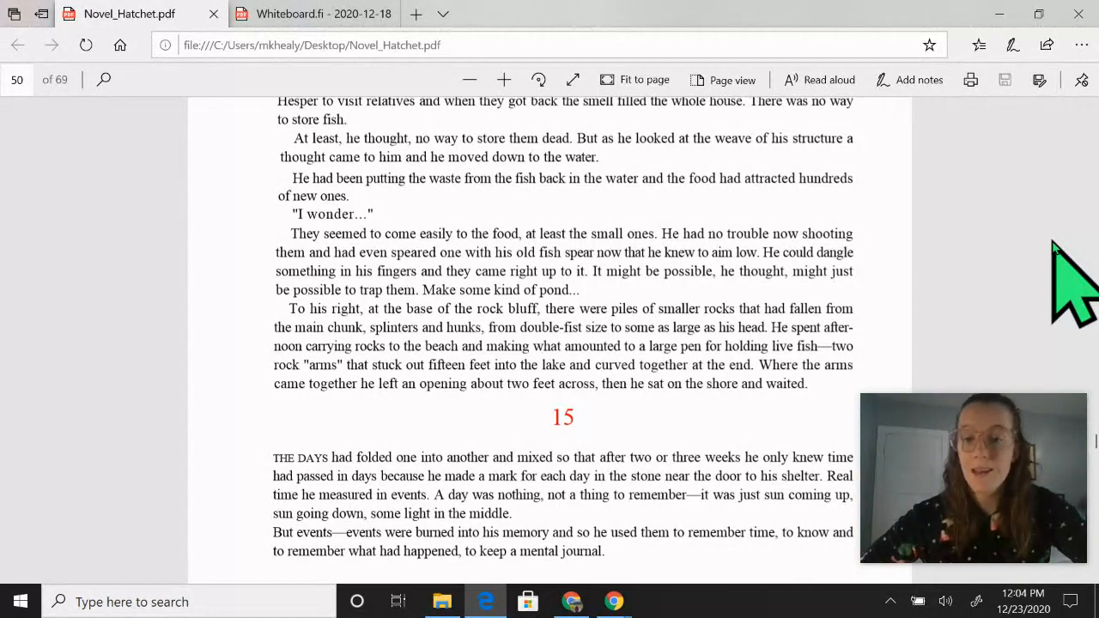
mouse_move(1013, 515)
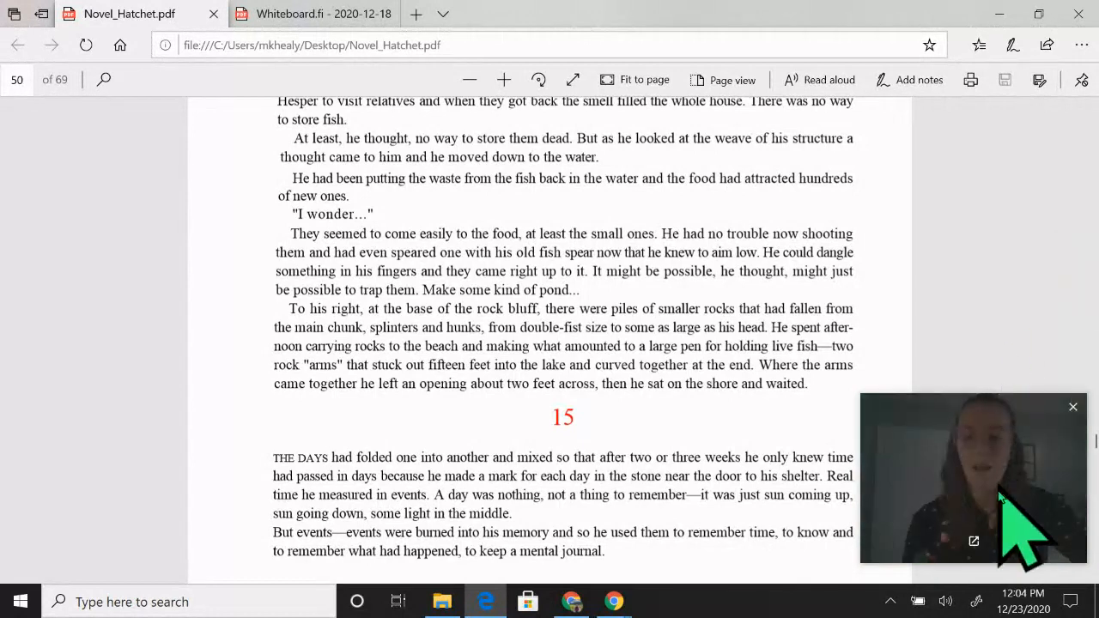